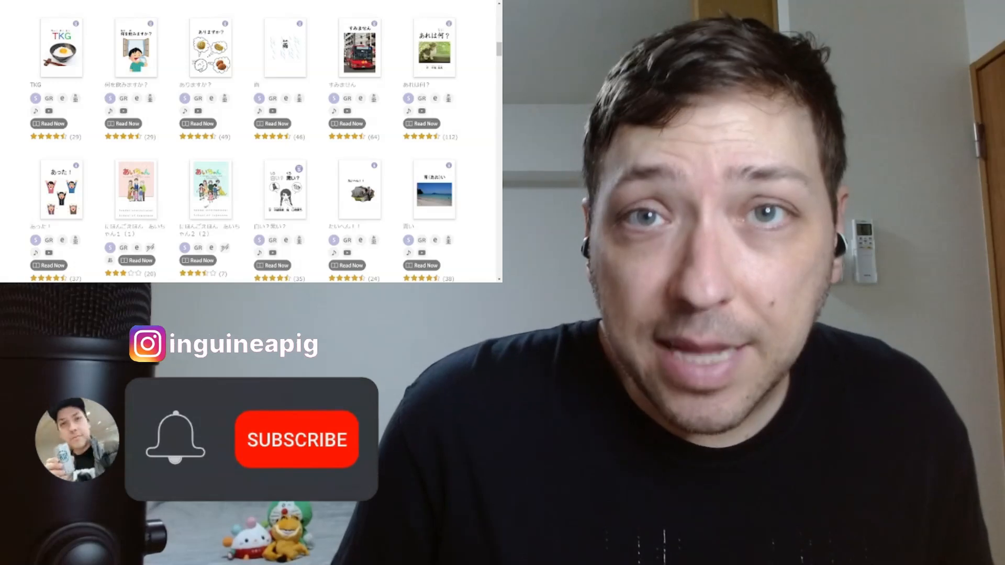
Open the level-S picture book "TKG" from the book grid at its cover page.
click(296, 440)
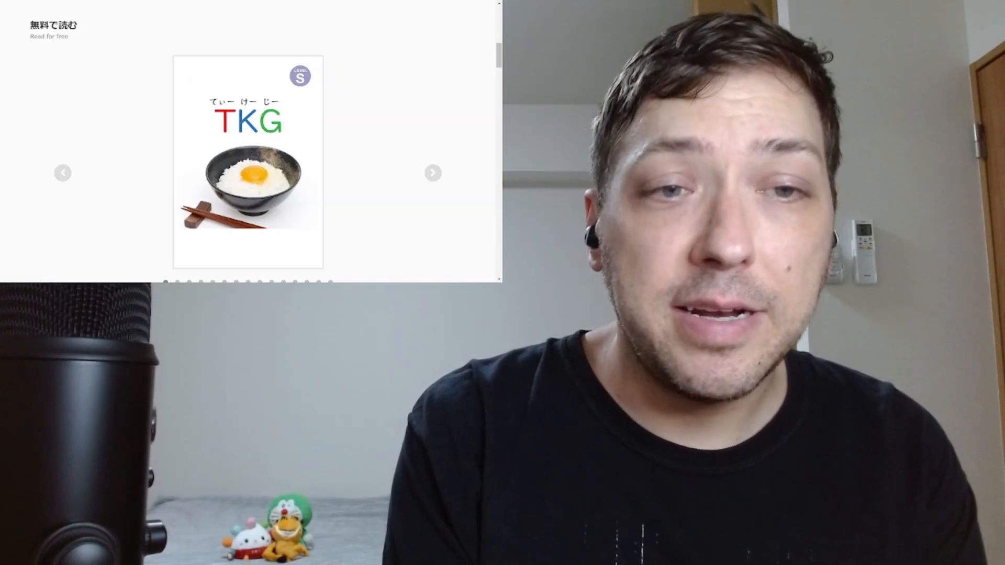
scroll(down, 3)
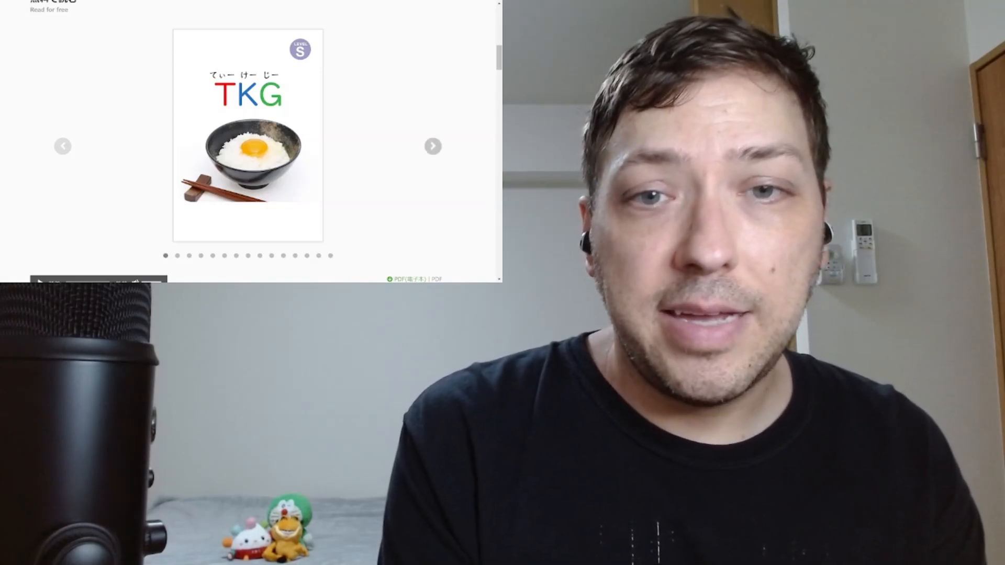
Turn through the T (たまご), K (かけ) and G (ごはん) pages to the full たまごかけごはん page.
click(433, 146)
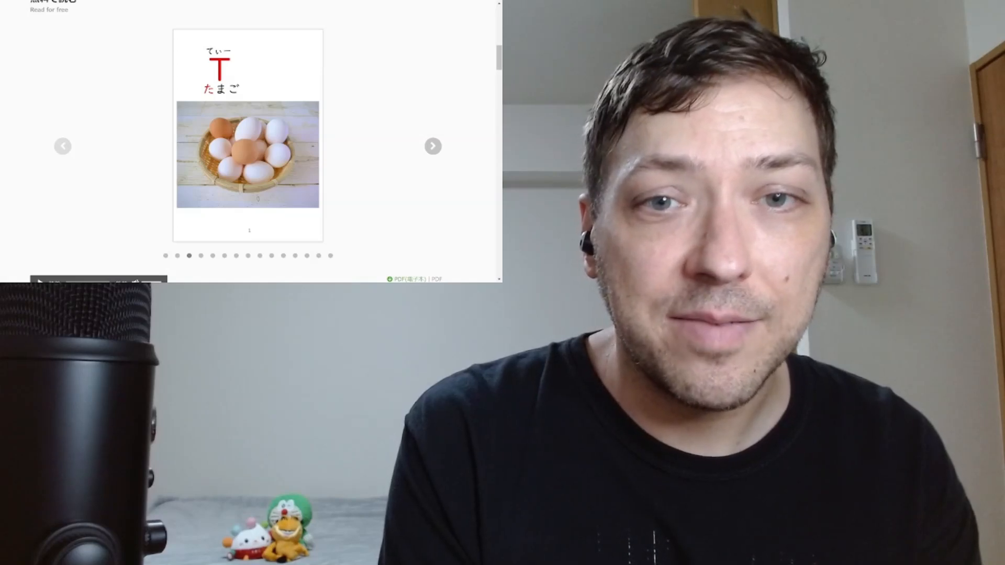
click(433, 145)
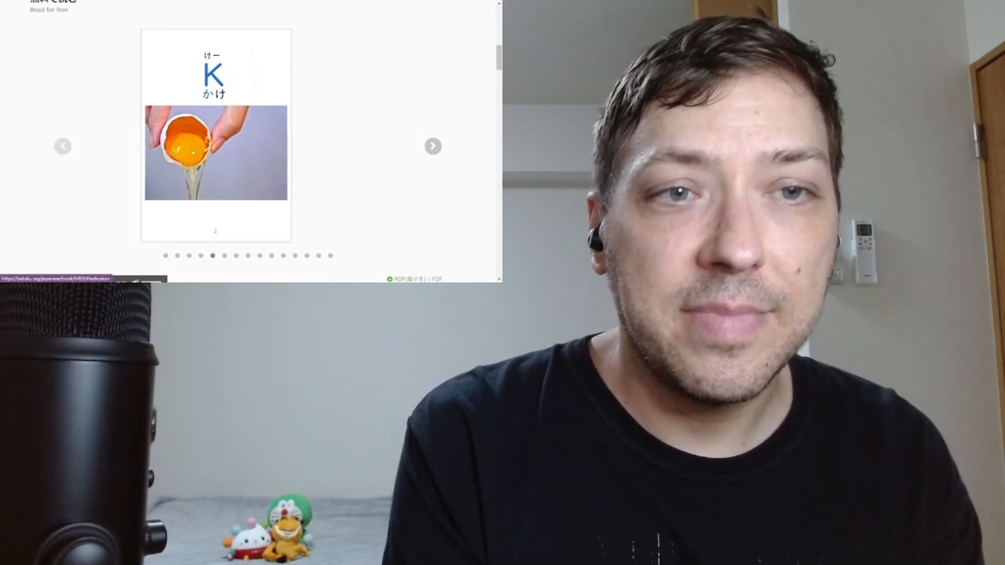
click(432, 146)
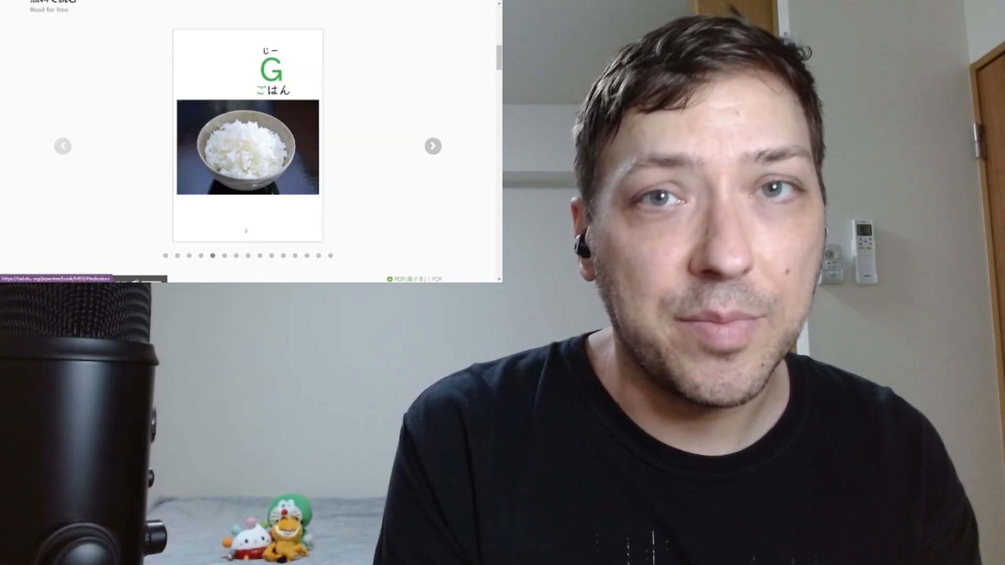
click(432, 145)
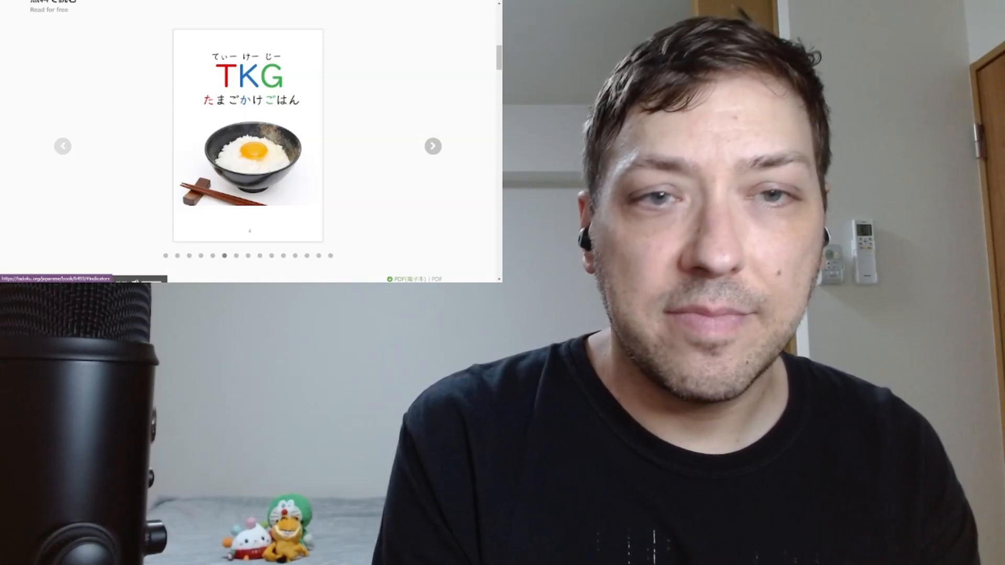
Turn to the ingredients page listing eggs, warm rice and soy sauce.
click(432, 145)
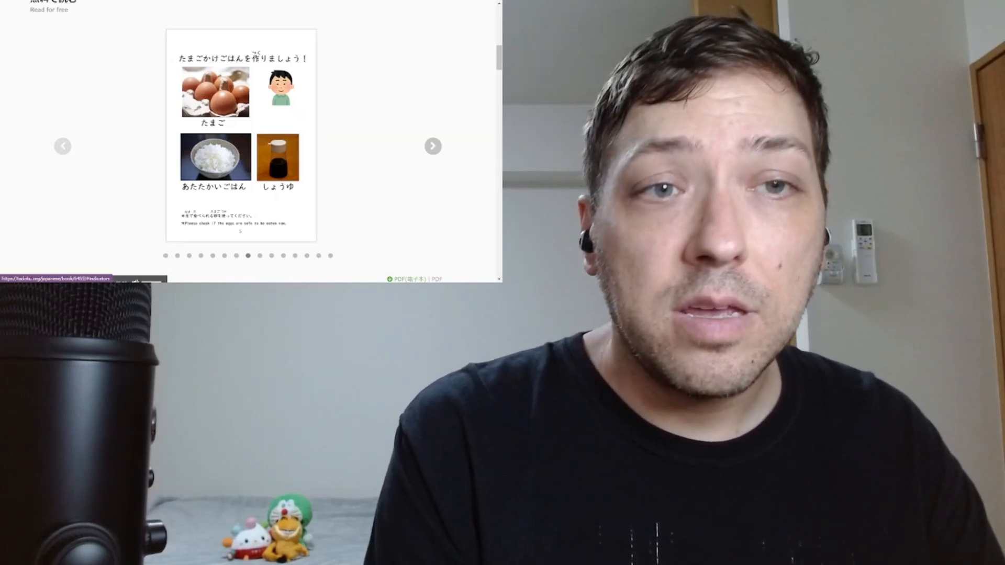
Turn through the egg-cracking, mixing, pouring and soy sauce pages and variations to the credits page.
click(432, 145)
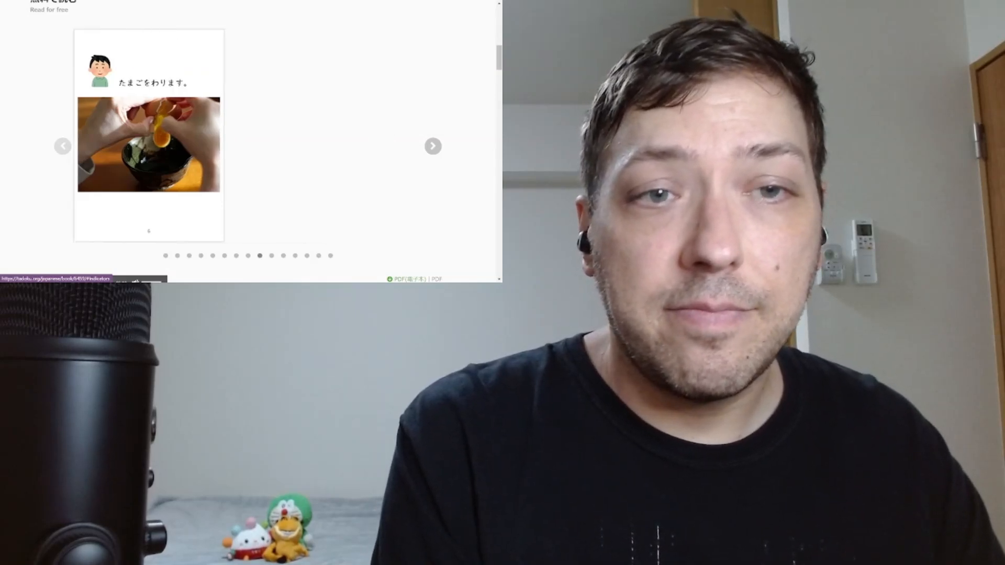
click(432, 145)
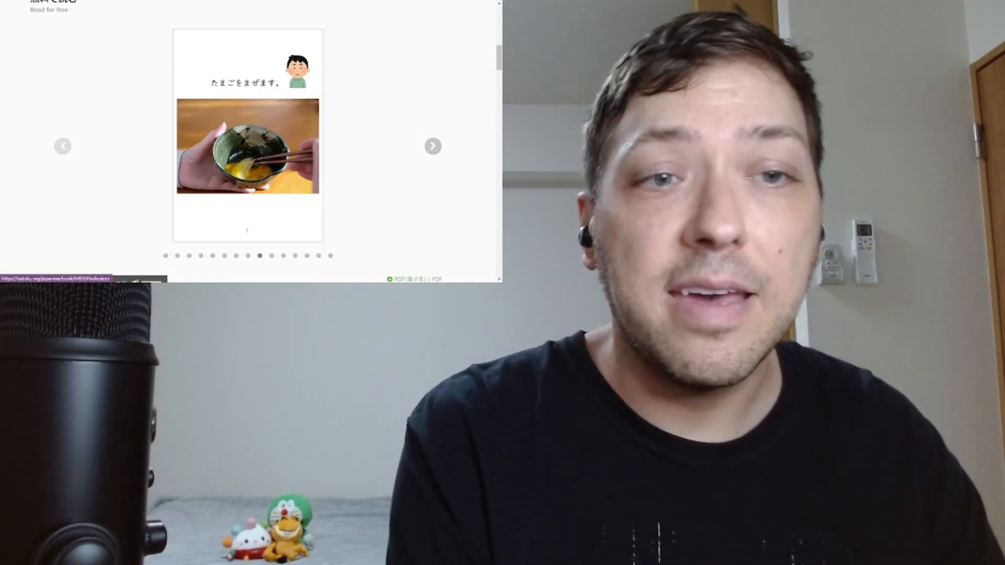
click(432, 146)
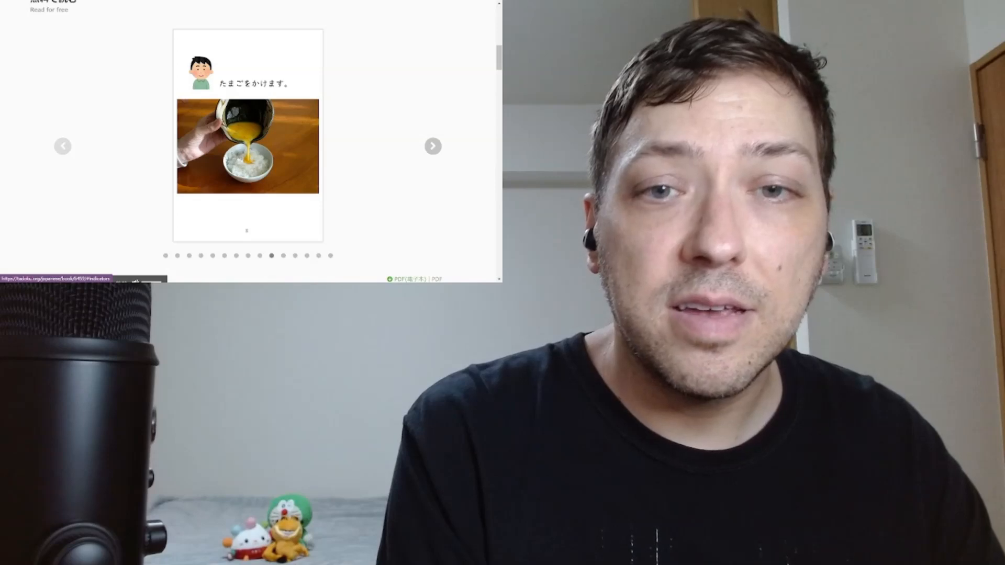
click(432, 146)
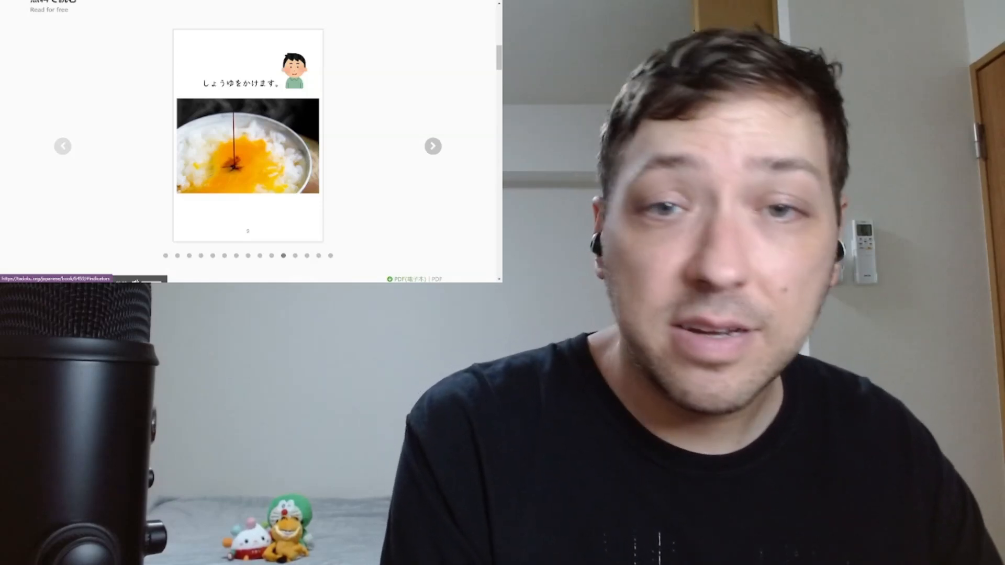
click(432, 145)
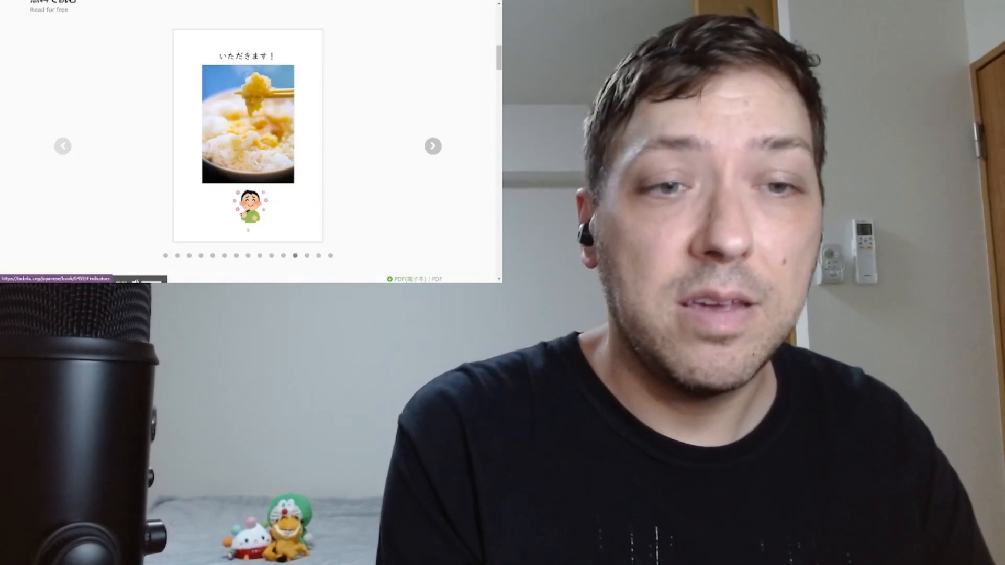
click(432, 145)
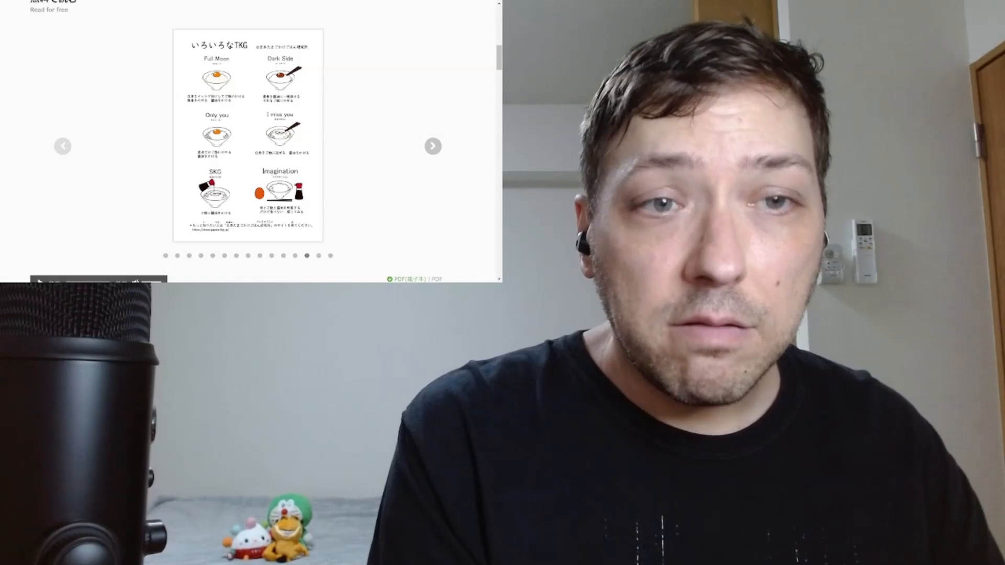
click(433, 146)
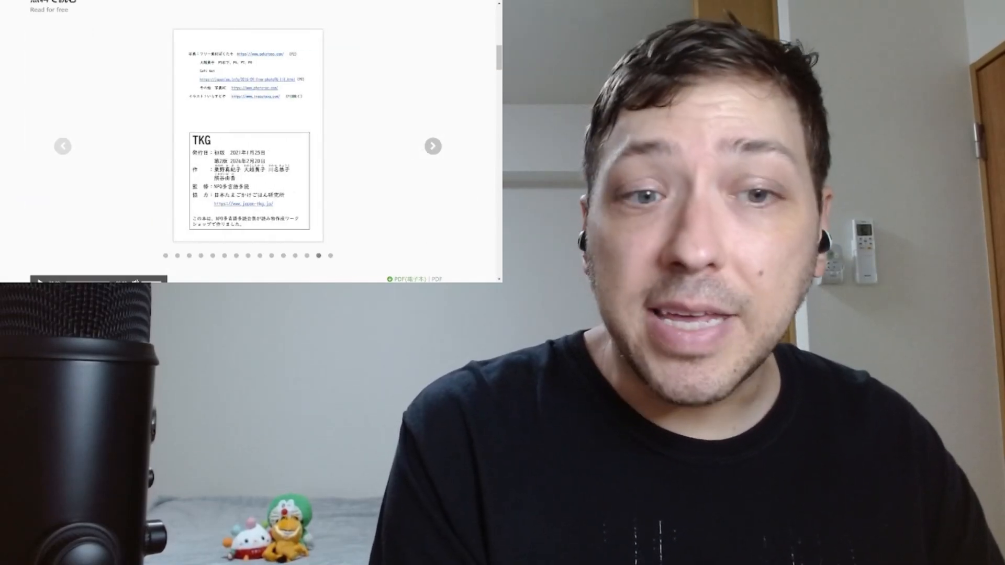
Move on from TKG's last page to the book 何を飲みますか？ and turn past its cover.
click(431, 145)
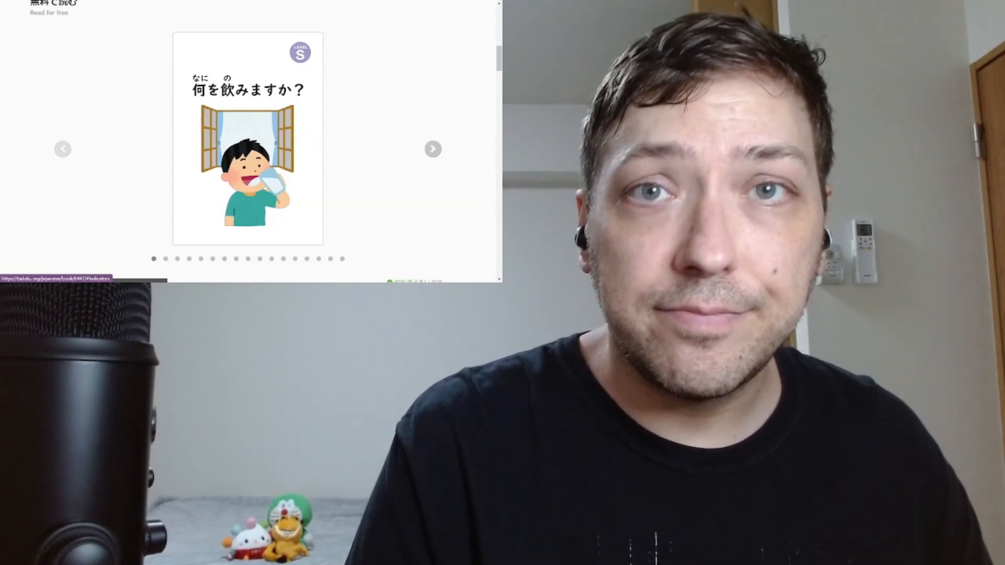
click(433, 149)
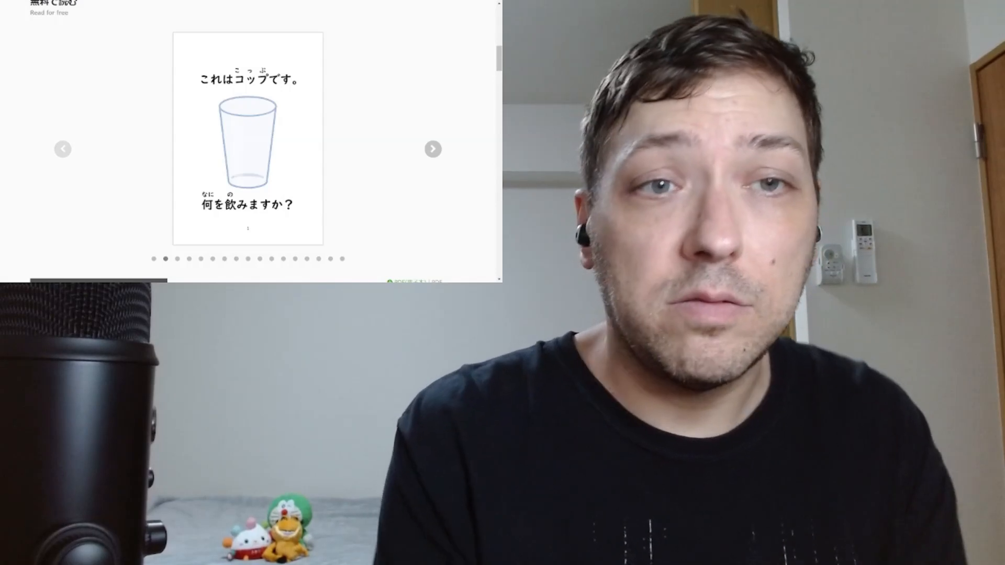
Turn past the water and mug pages to the page about drinking coffee.
click(432, 150)
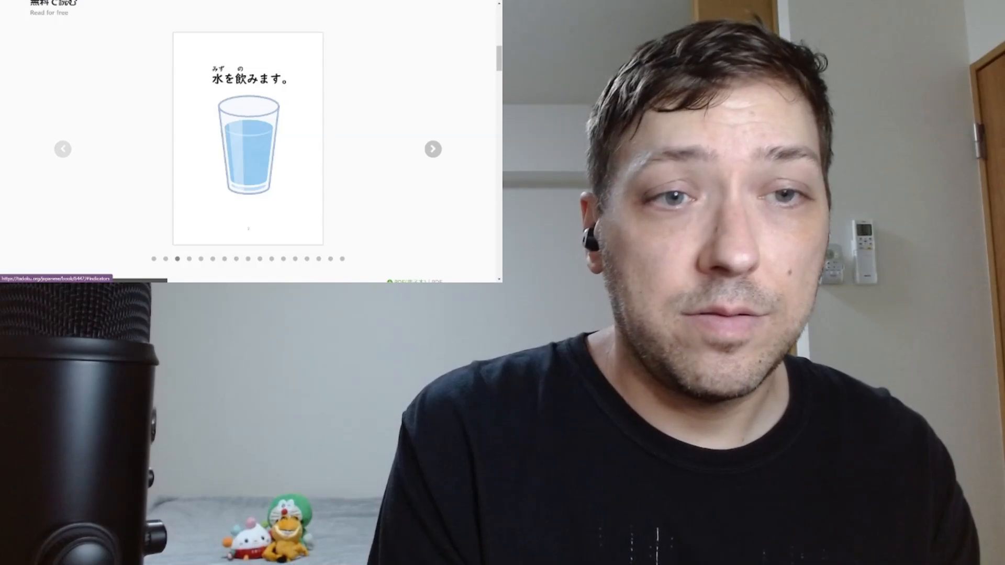
click(432, 149)
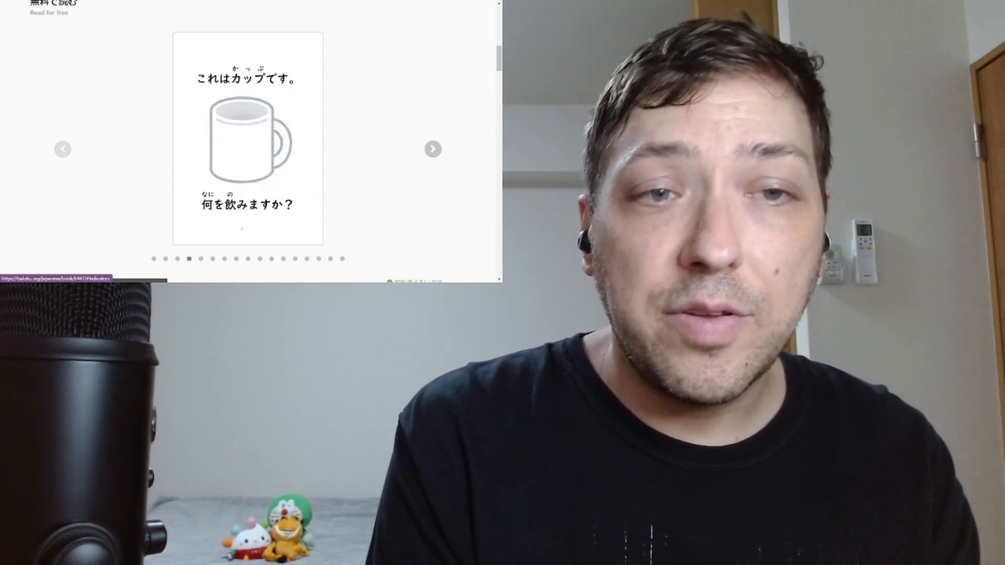
click(432, 149)
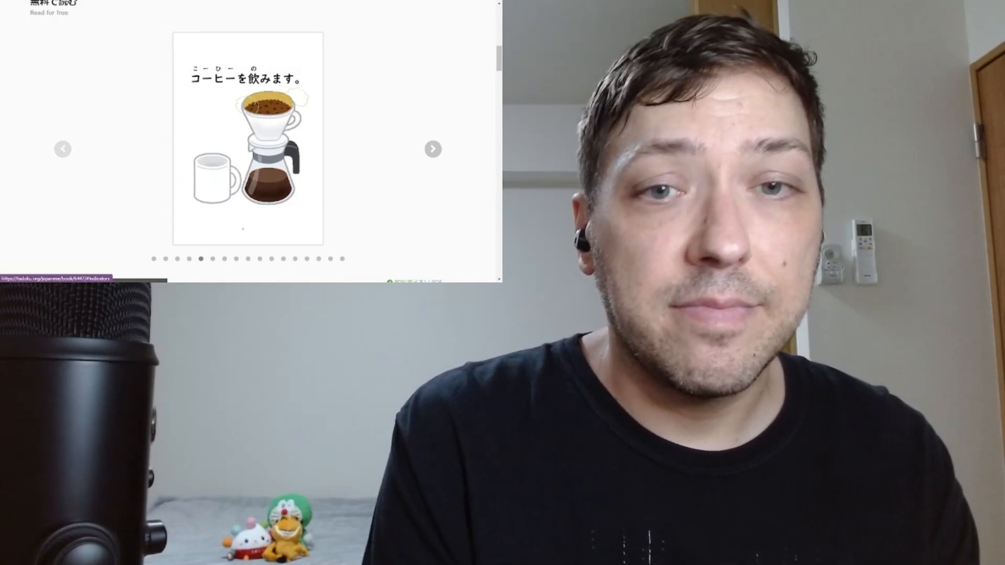
Turn past the tokkuri-and-ochoko page to the 温かいお酒を飲みます page.
click(431, 149)
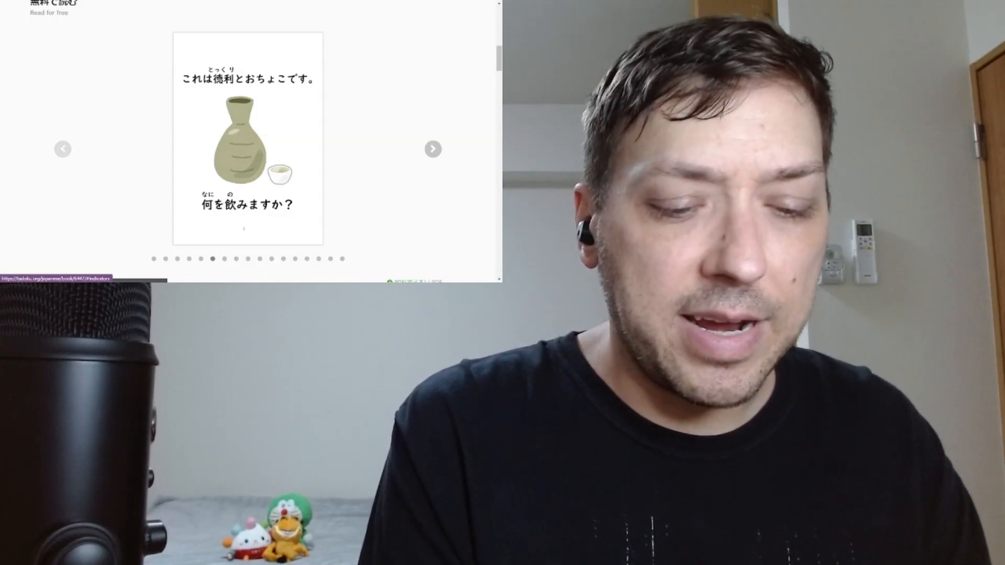
click(433, 149)
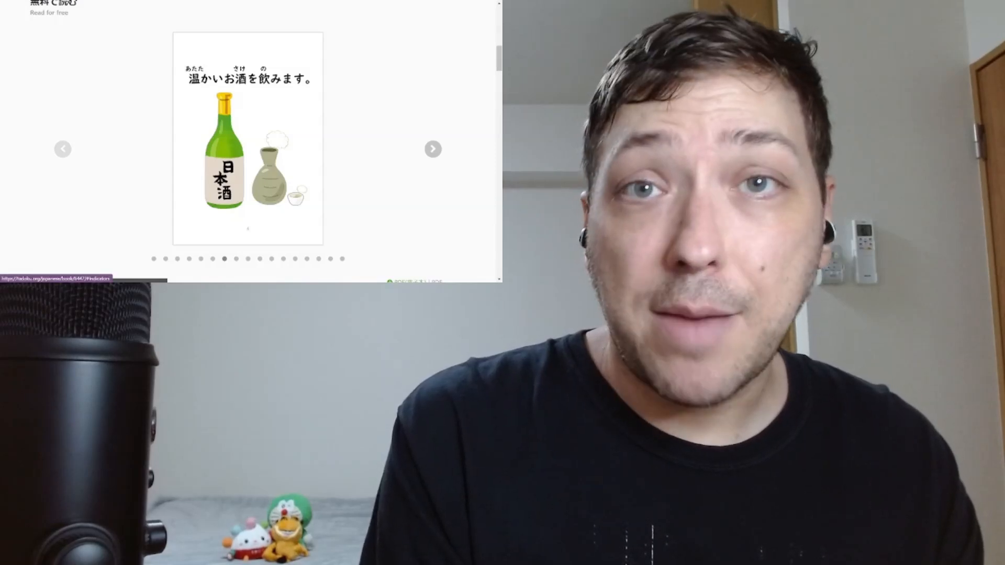
Turn past the masu box and cold sake pages to the owan page.
click(432, 149)
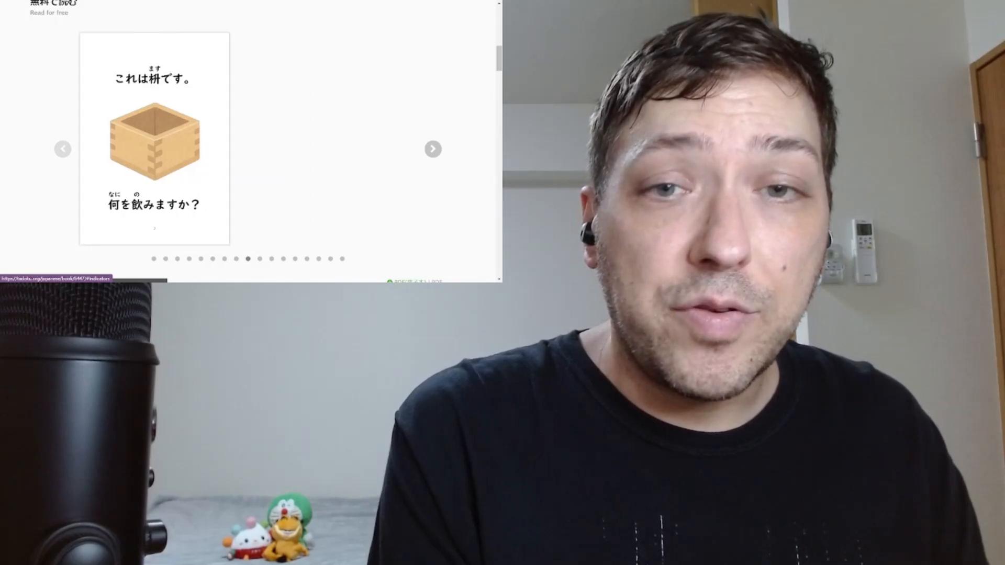
click(432, 148)
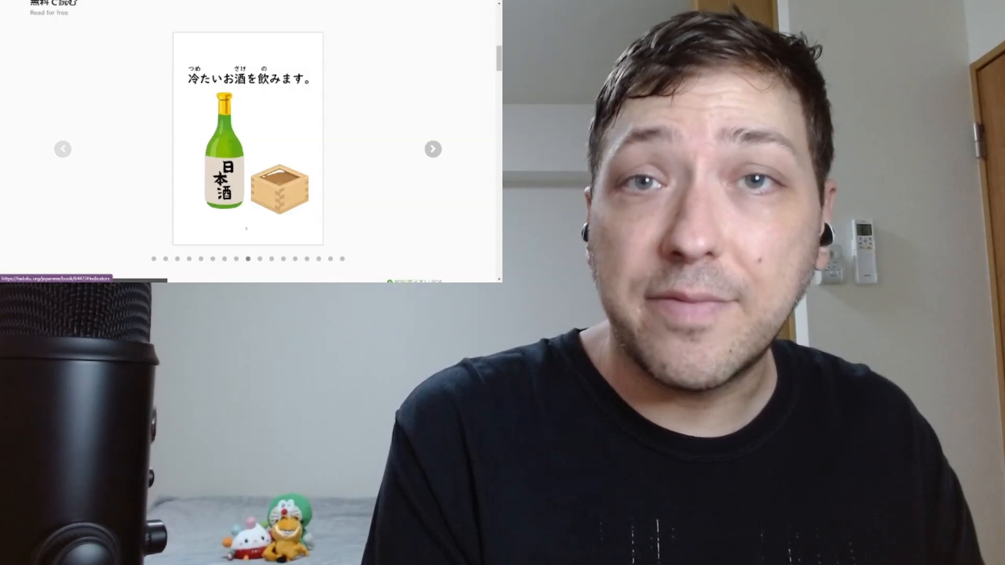
click(432, 148)
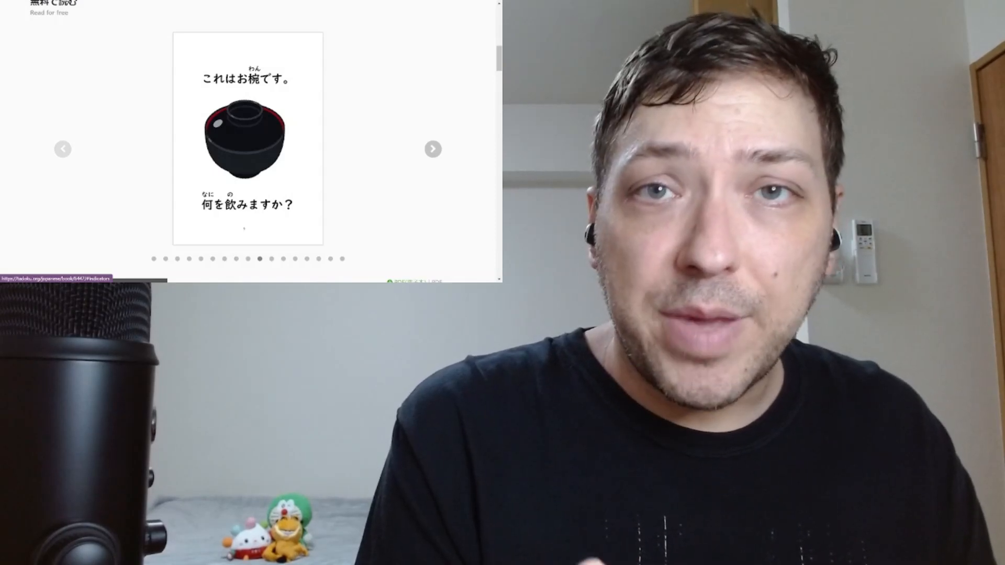
Turn past the miso soup page to the 茶碗 page asking what you drink.
click(432, 149)
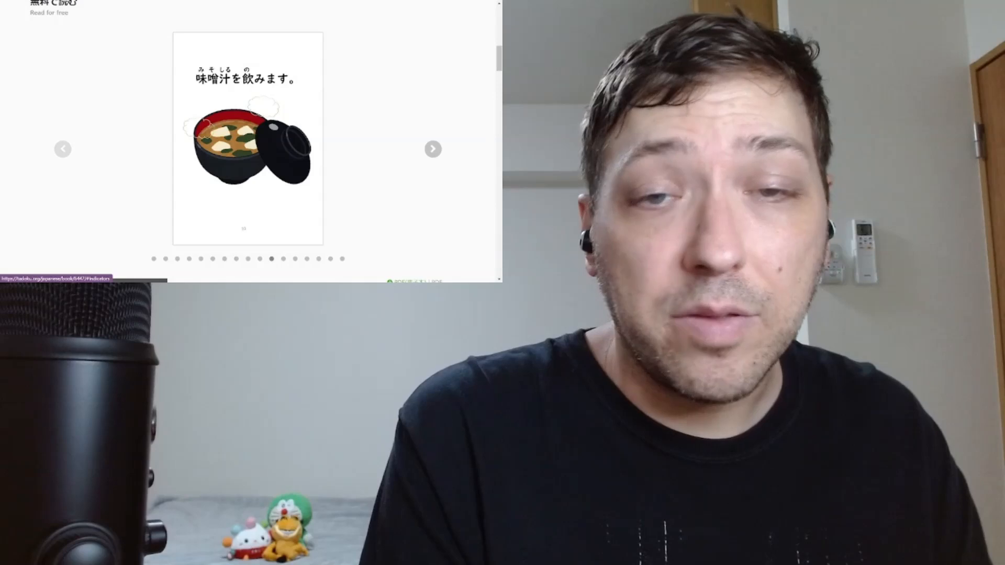
click(433, 149)
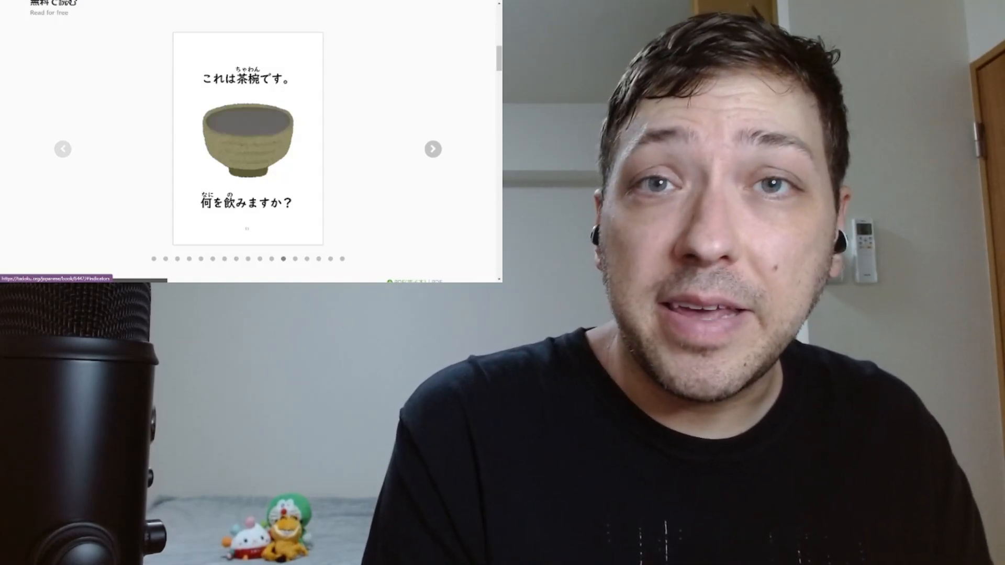
Turn past the matcha page to the これも茶碗です page with a plain tea bowl.
click(433, 148)
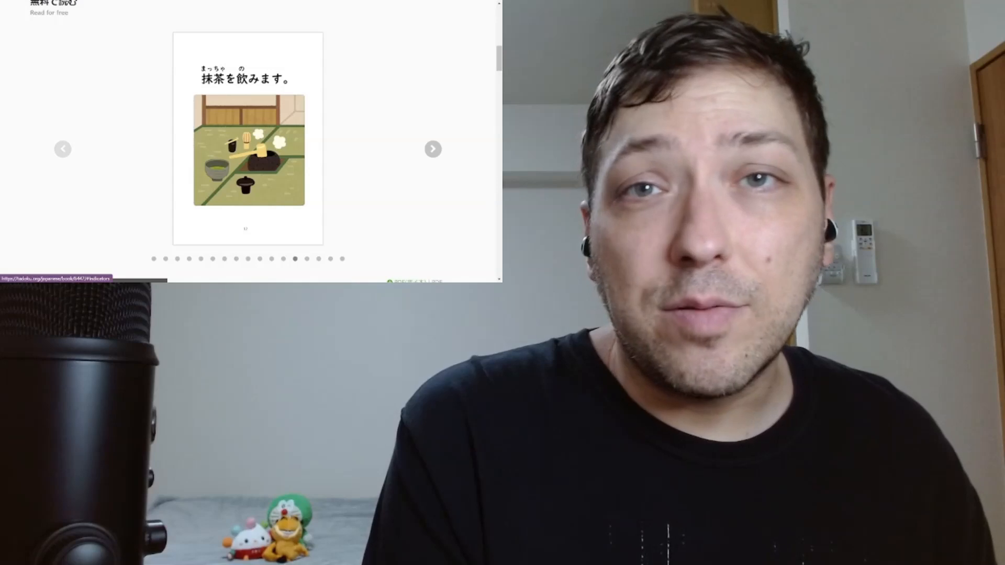
click(431, 149)
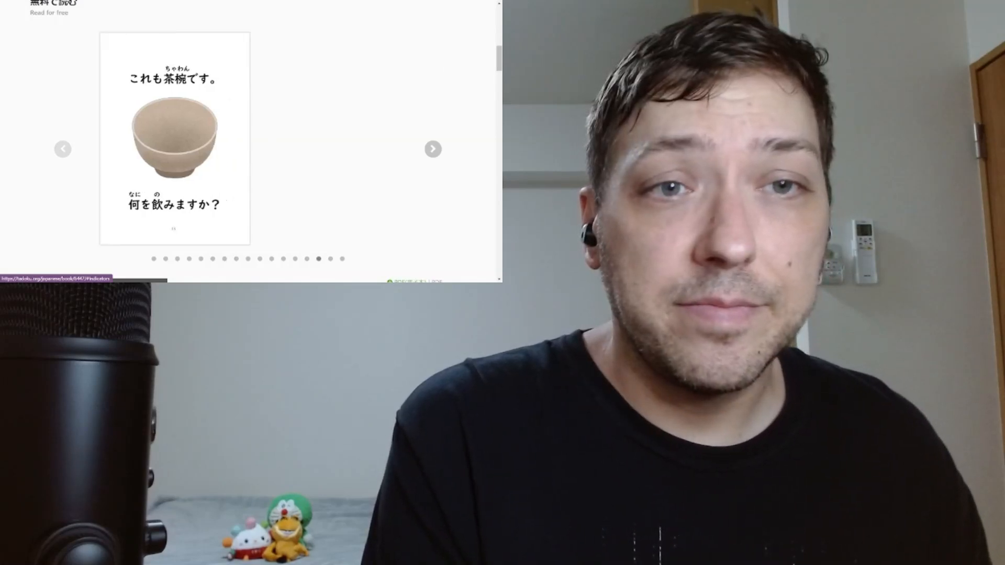
Reach the final tadoku.org page of 何を飲みますか？ and return to the book list.
click(432, 149)
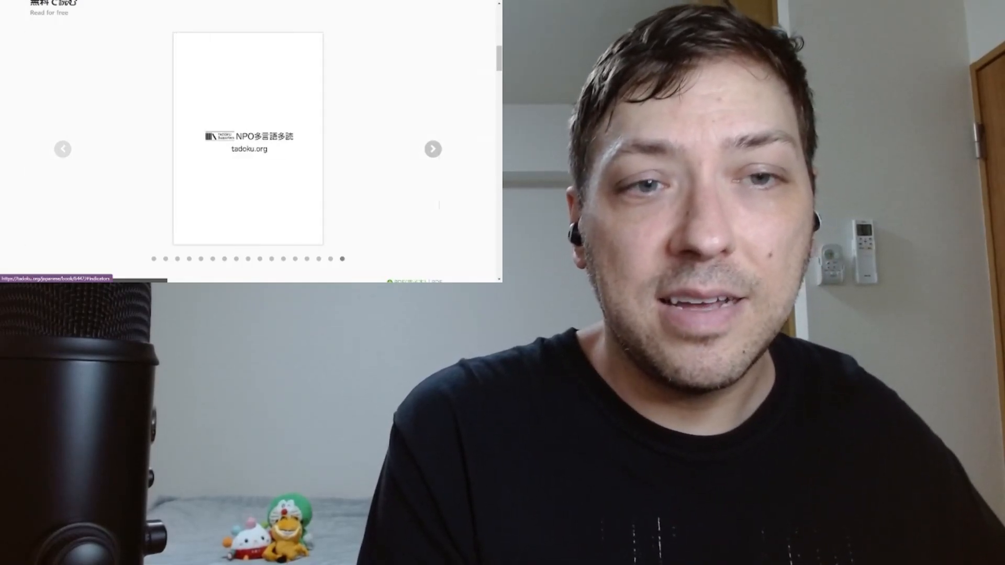
click(432, 149)
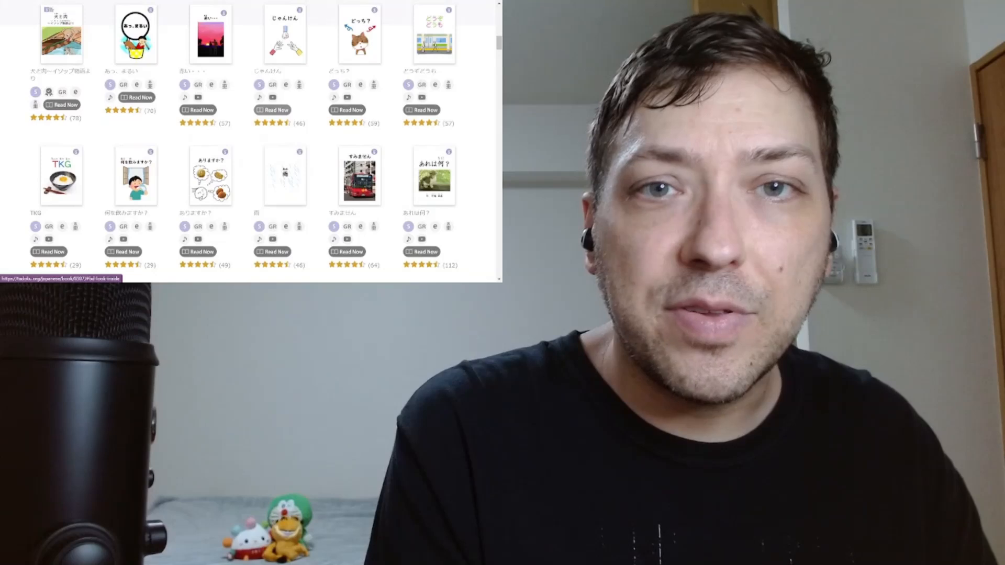
scroll(down, 3)
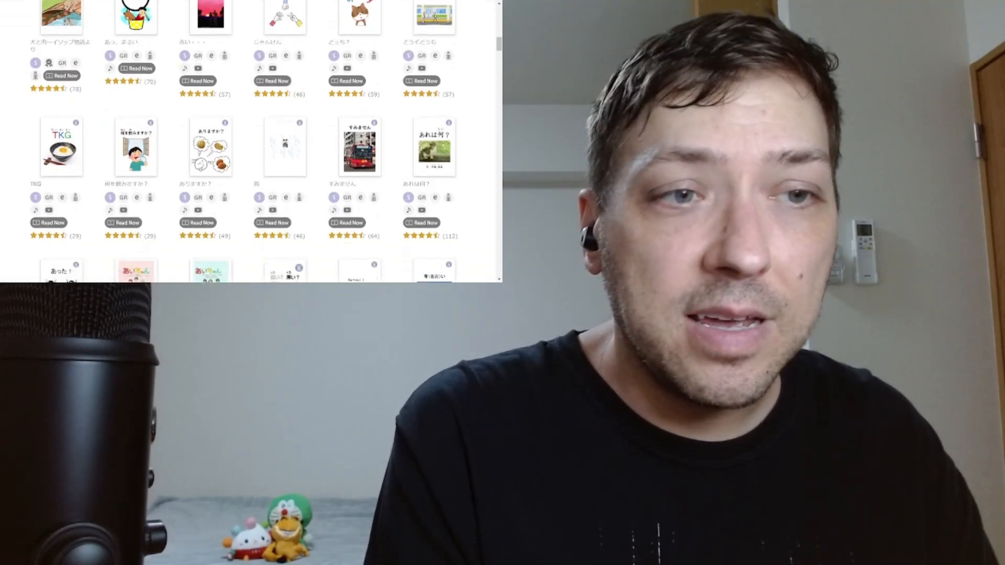
scroll(down, 3)
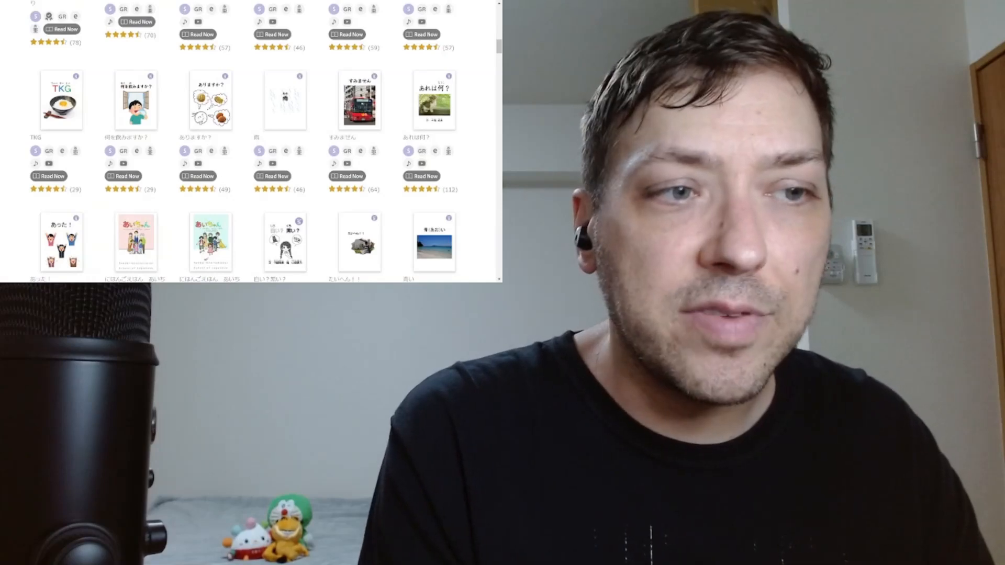
scroll(down, 3)
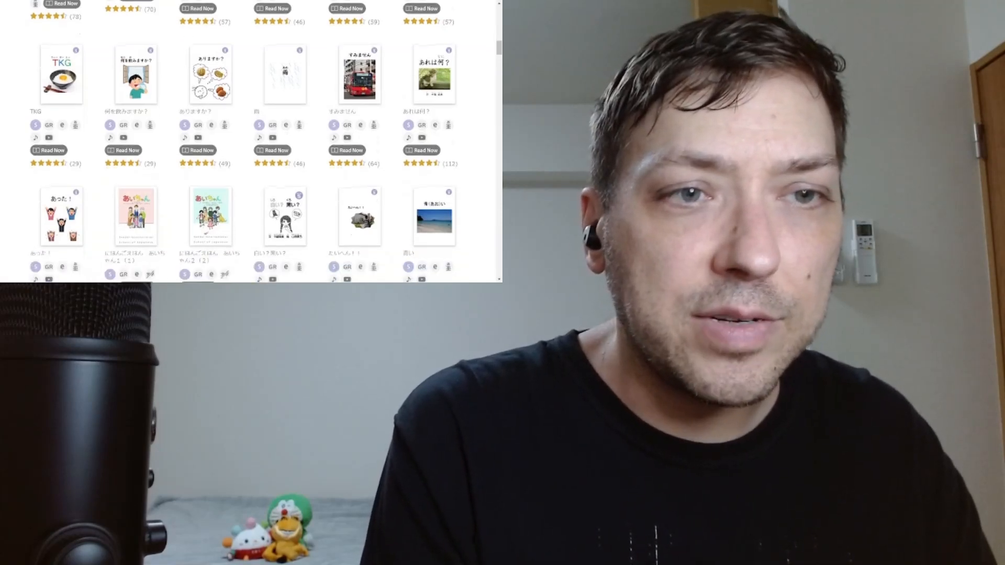